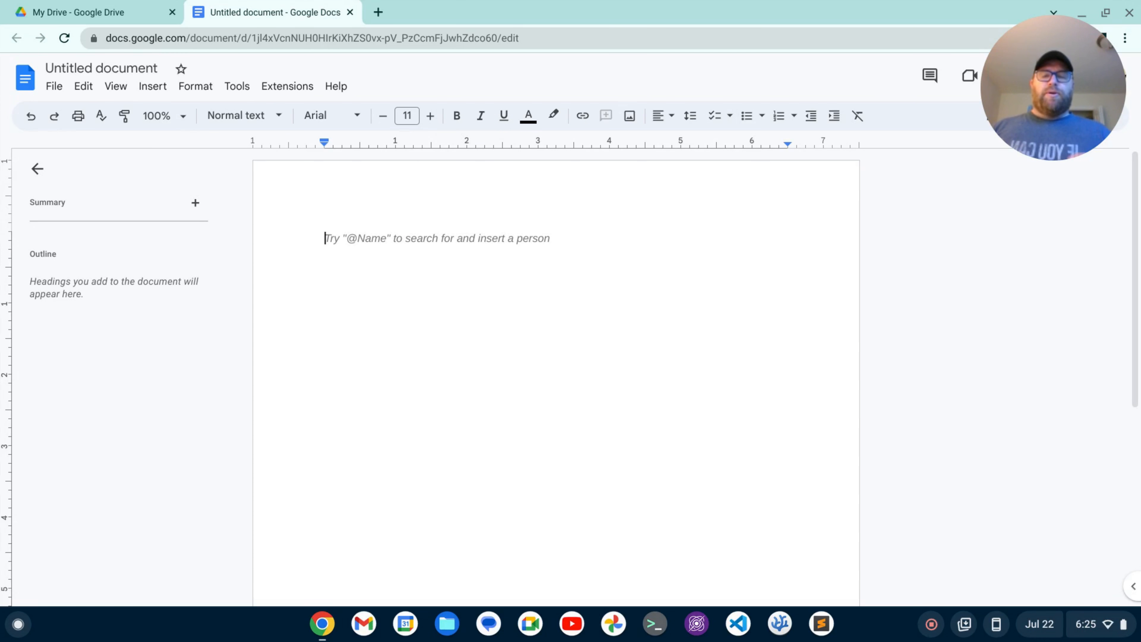
Launch ChromeOS Settings from the launcher search over the blank document.
{"action": "left_click", "coordinate": [437, 238]}
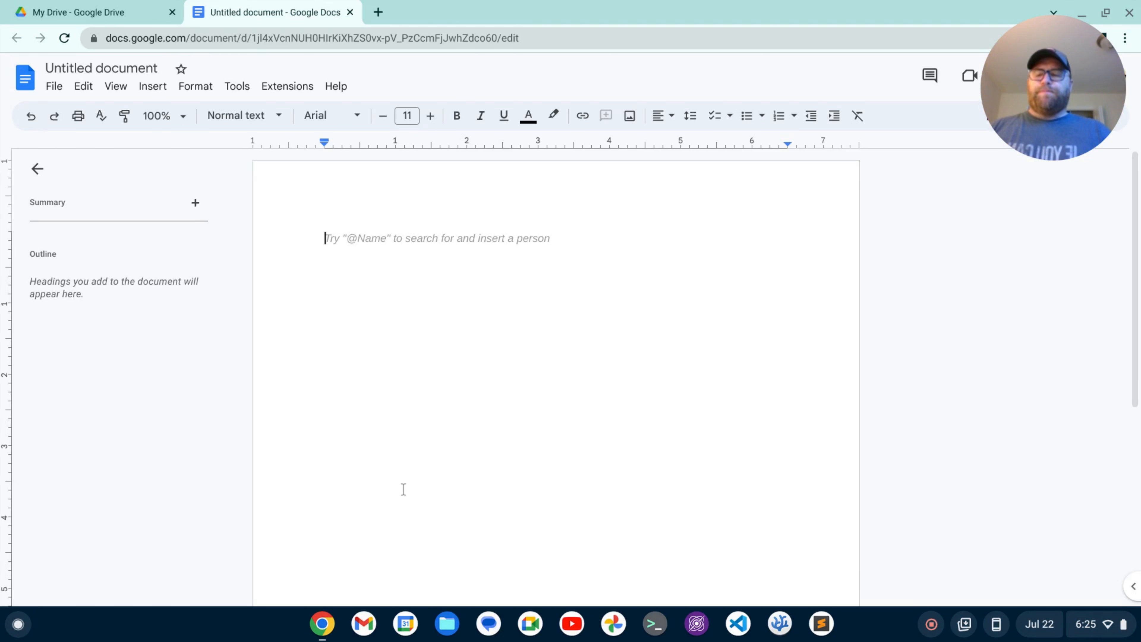
{"action": "left_click", "coordinate": [17, 623]}
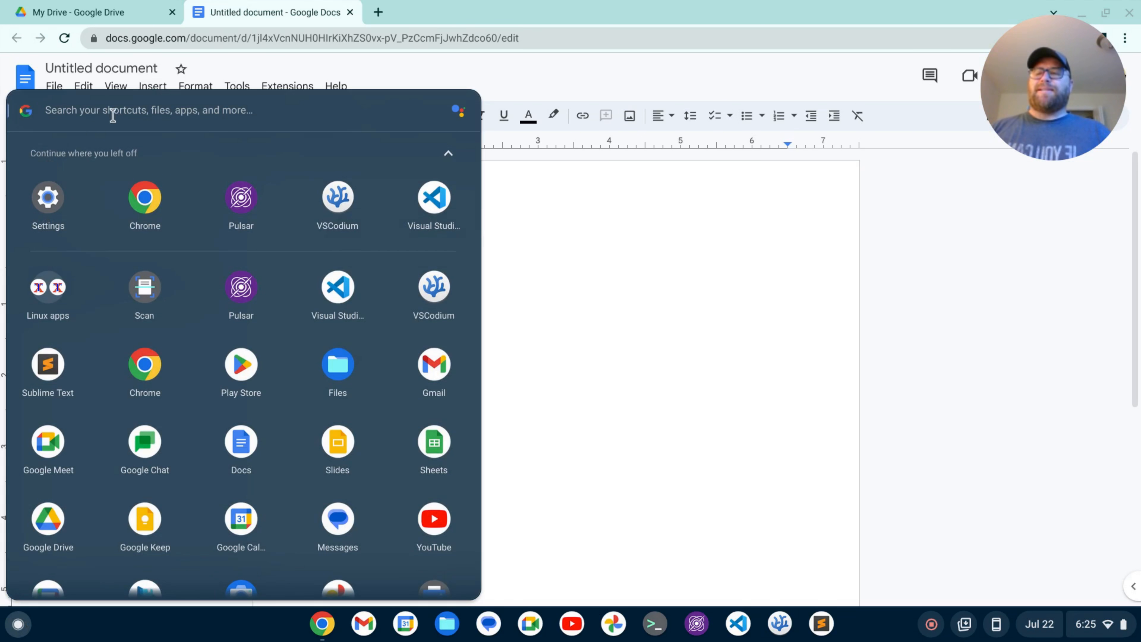
{"action": "type", "text": "settings"}
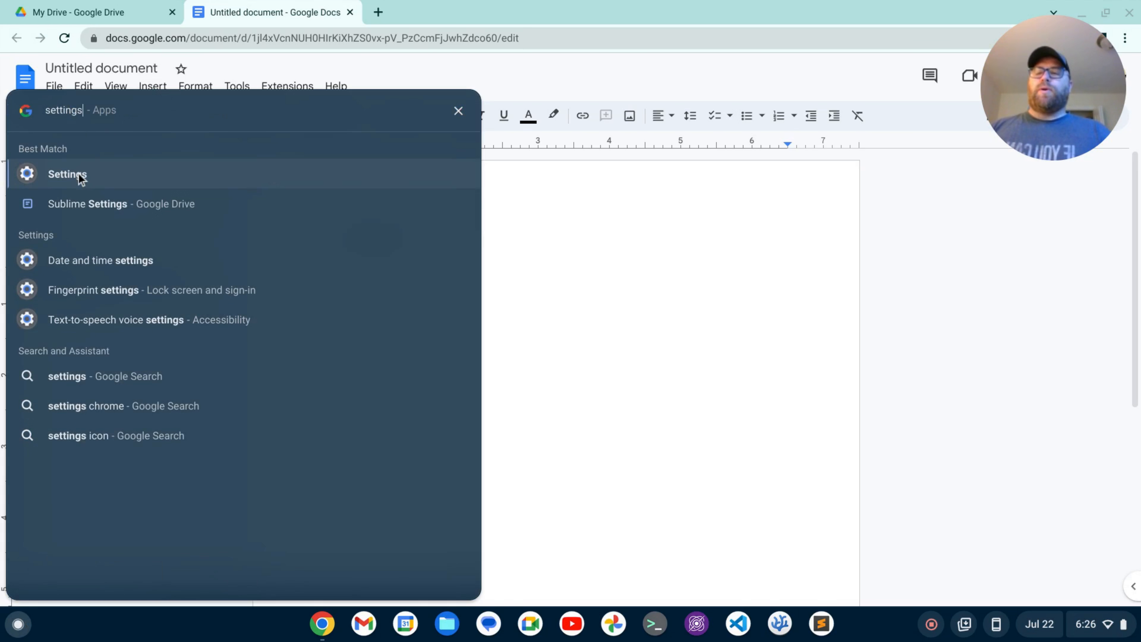
{"action": "left_click", "coordinate": [67, 174]}
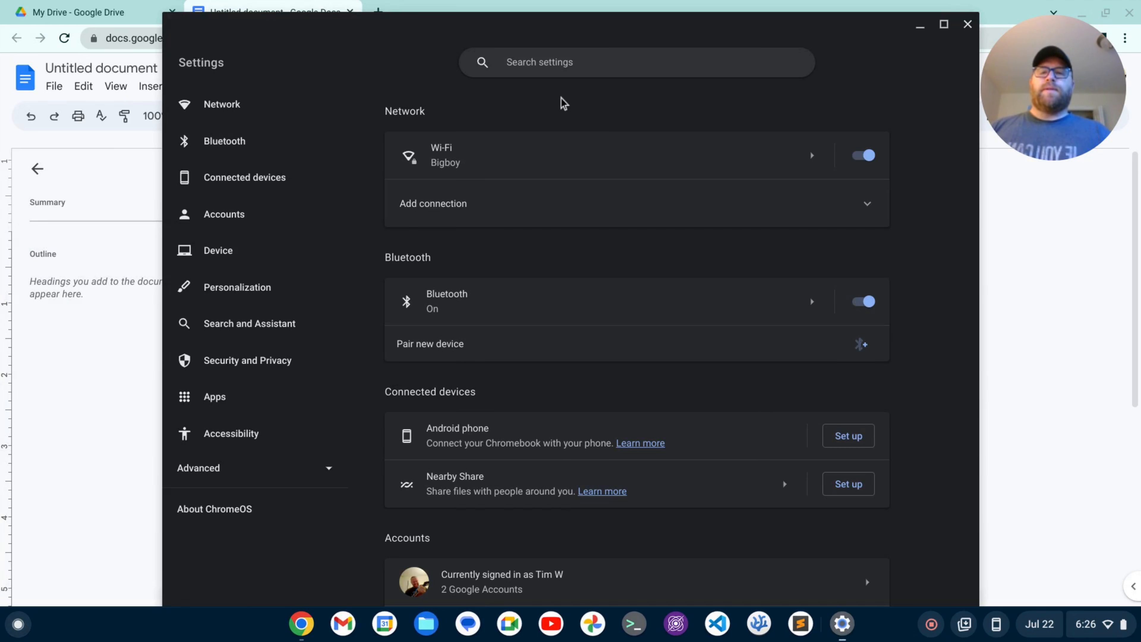
Find the On-screen keyboard accessibility setting via 'screen key' and toggle it on.
{"action": "type", "text": "screen key"}
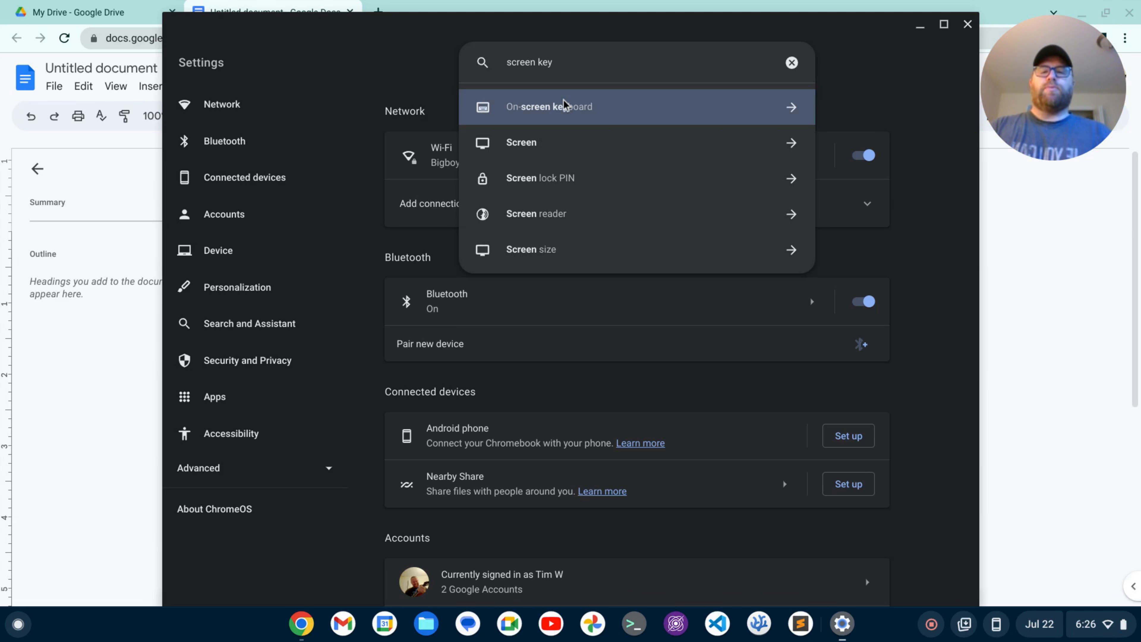
{"action": "mouse_move", "coordinate": [567, 113]}
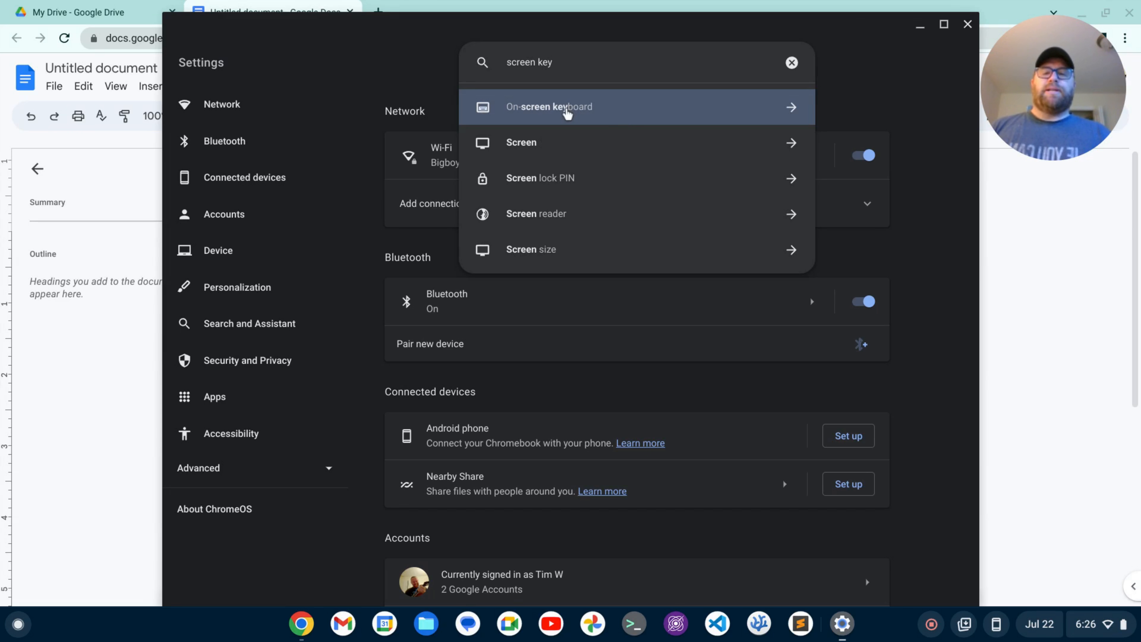
{"action": "left_click", "coordinate": [548, 106]}
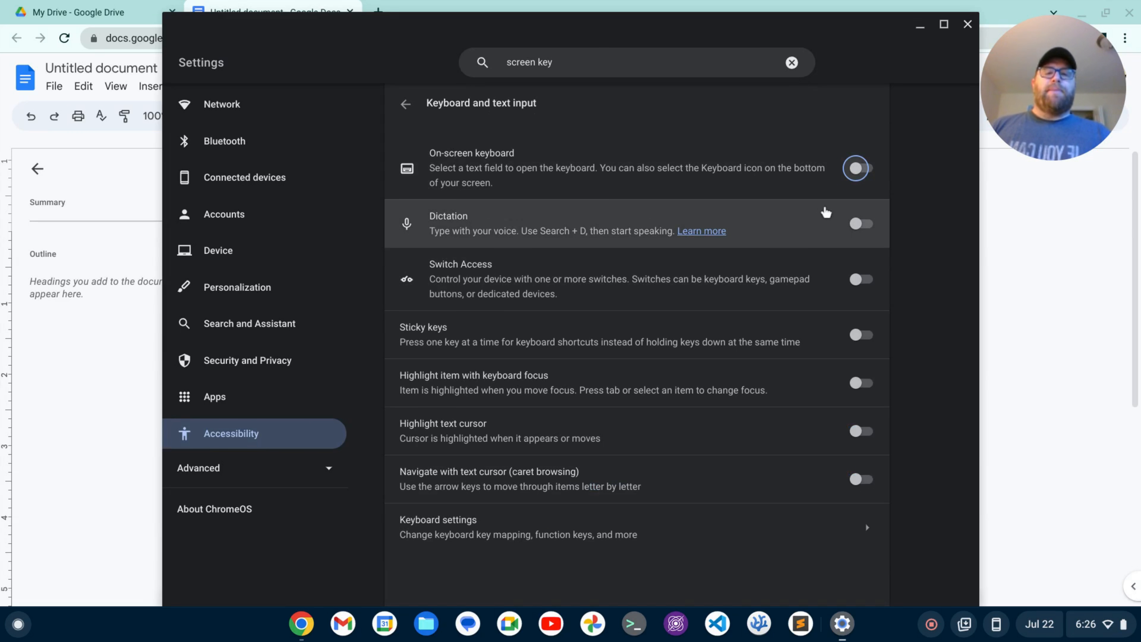
{"action": "left_click", "coordinate": [860, 168]}
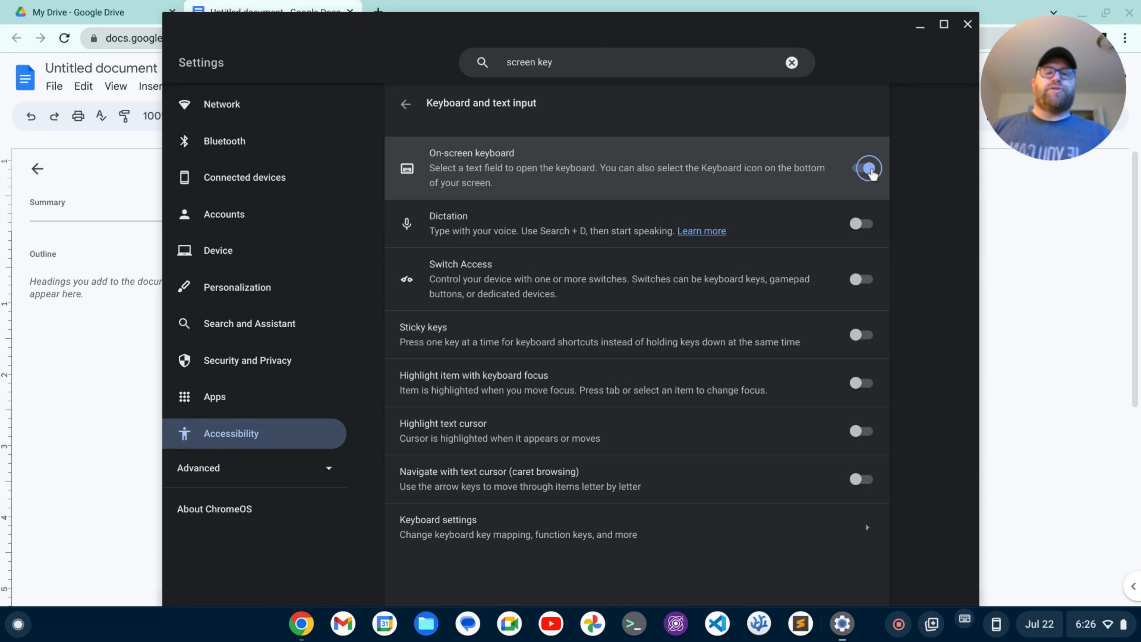
{"action": "left_click", "coordinate": [866, 168]}
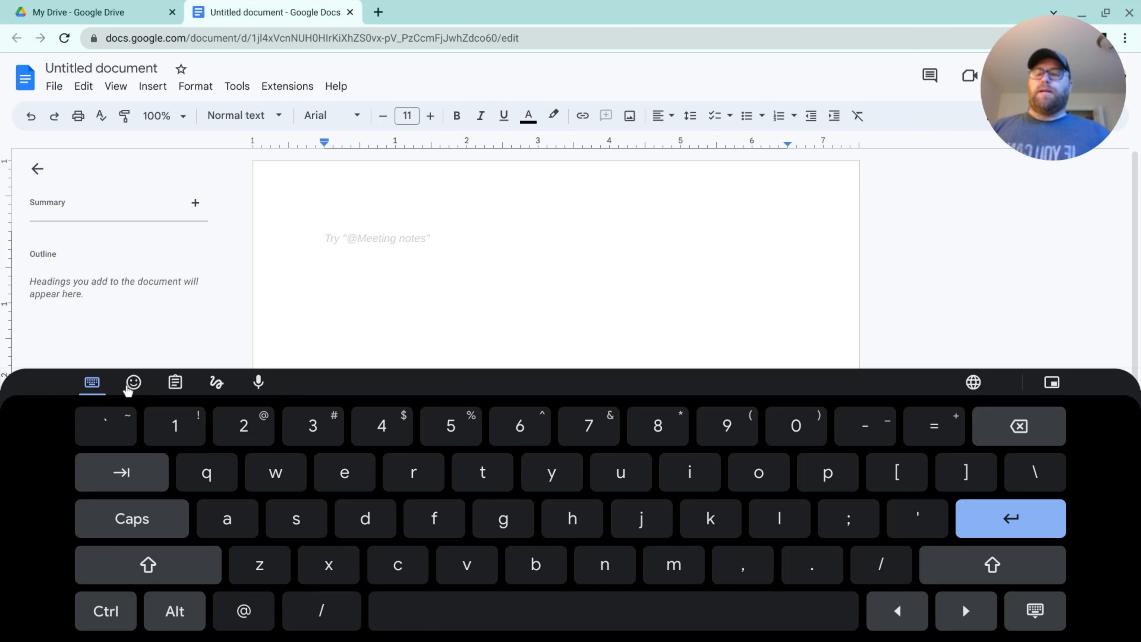
Switch the on-screen keyboard to its emoji panel.
{"action": "left_click", "coordinate": [133, 382]}
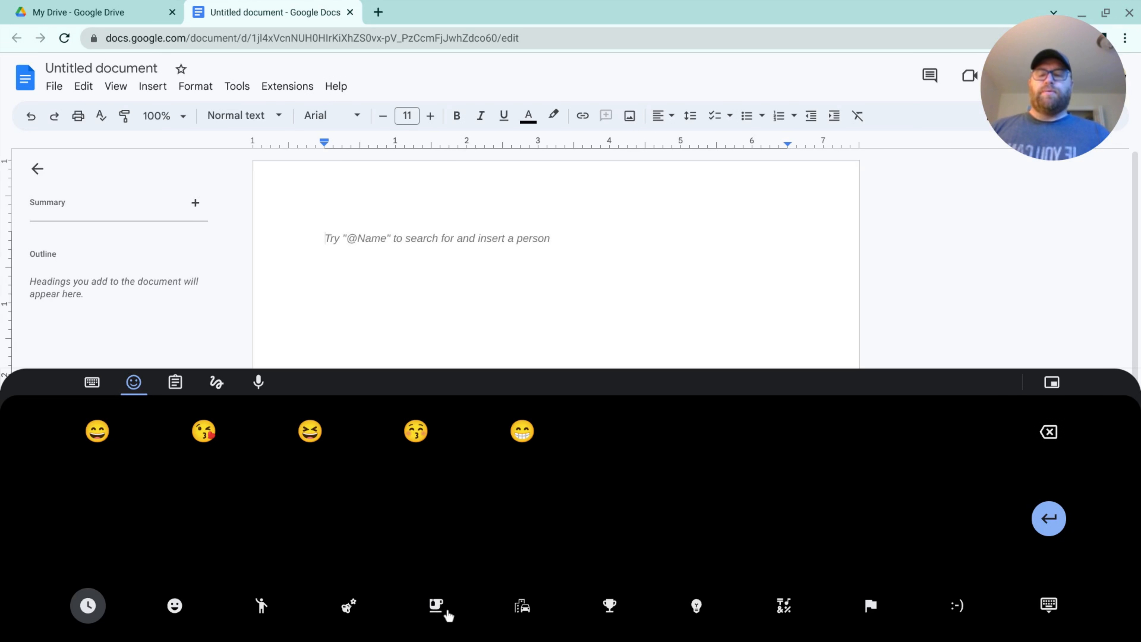
Insert the kissing-face and heart-eyes emojis from the Smileys category into the document.
{"action": "left_click", "coordinate": [435, 605]}
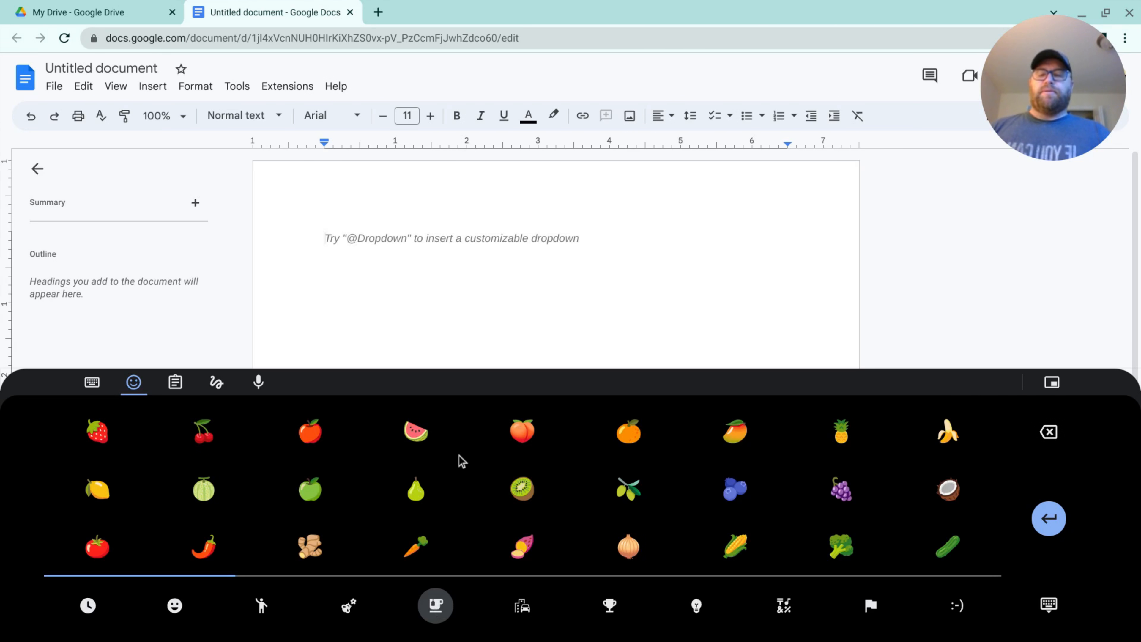
{"action": "left_click", "coordinate": [174, 605]}
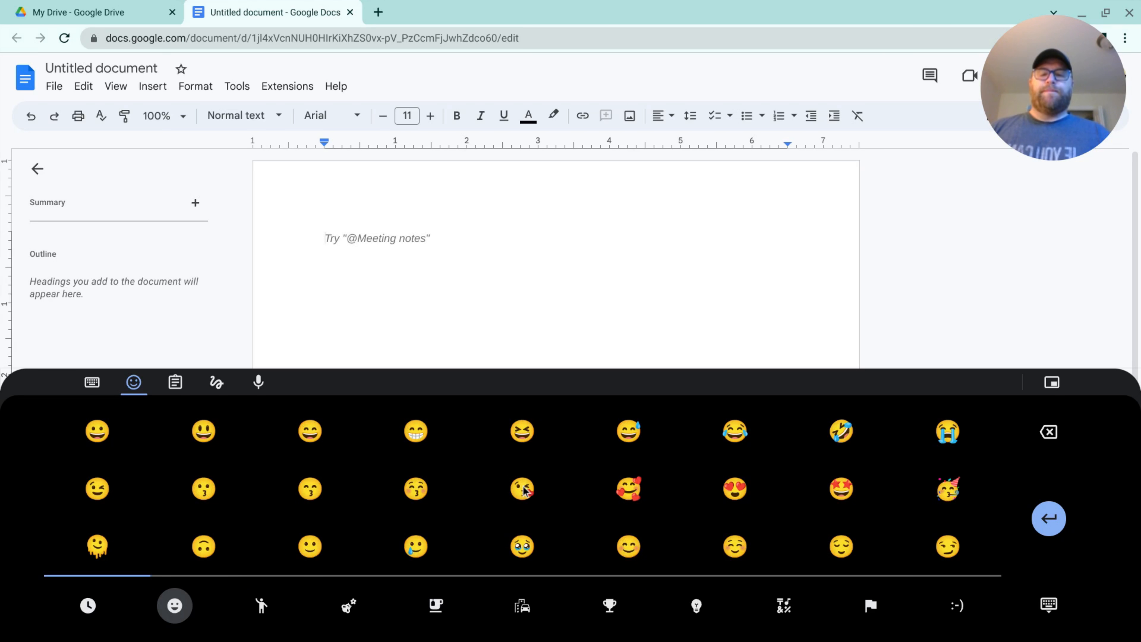
{"action": "left_click", "coordinate": [522, 489]}
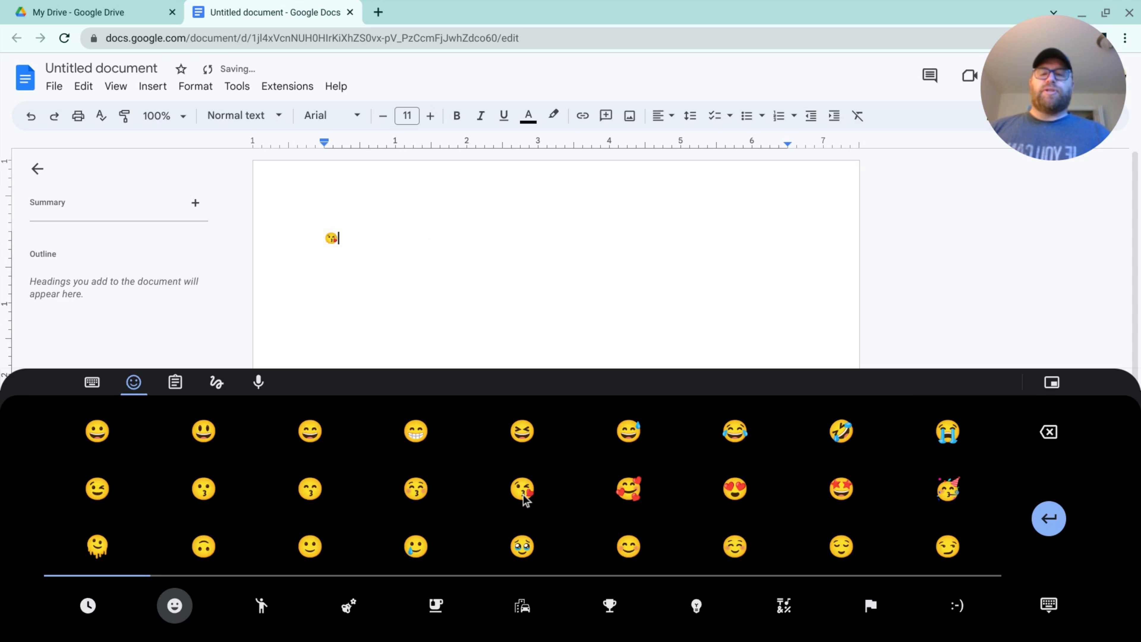
{"action": "left_click", "coordinate": [735, 489]}
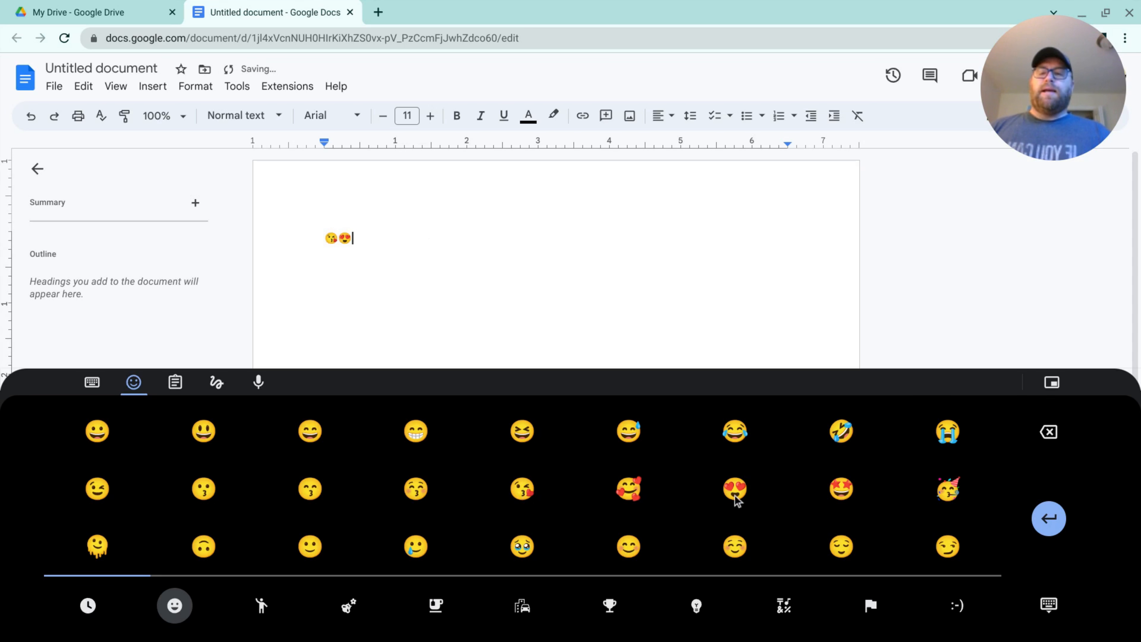
{"action": "mouse_move", "coordinate": [353, 264]}
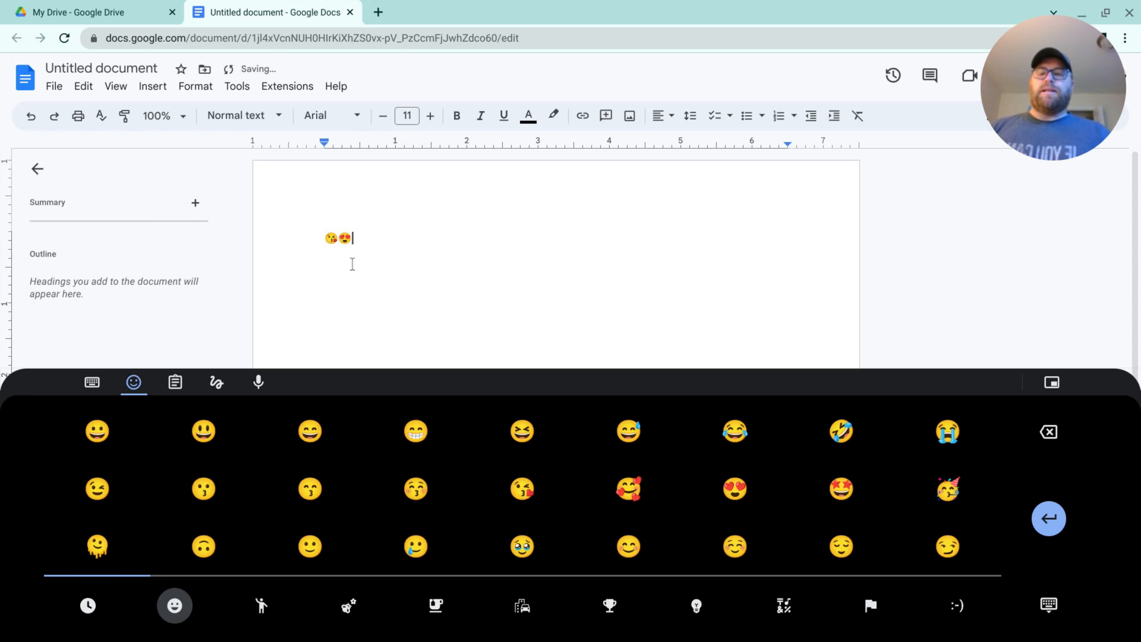
Insert a person emoji from the People category into the document.
{"action": "left_click", "coordinate": [261, 605]}
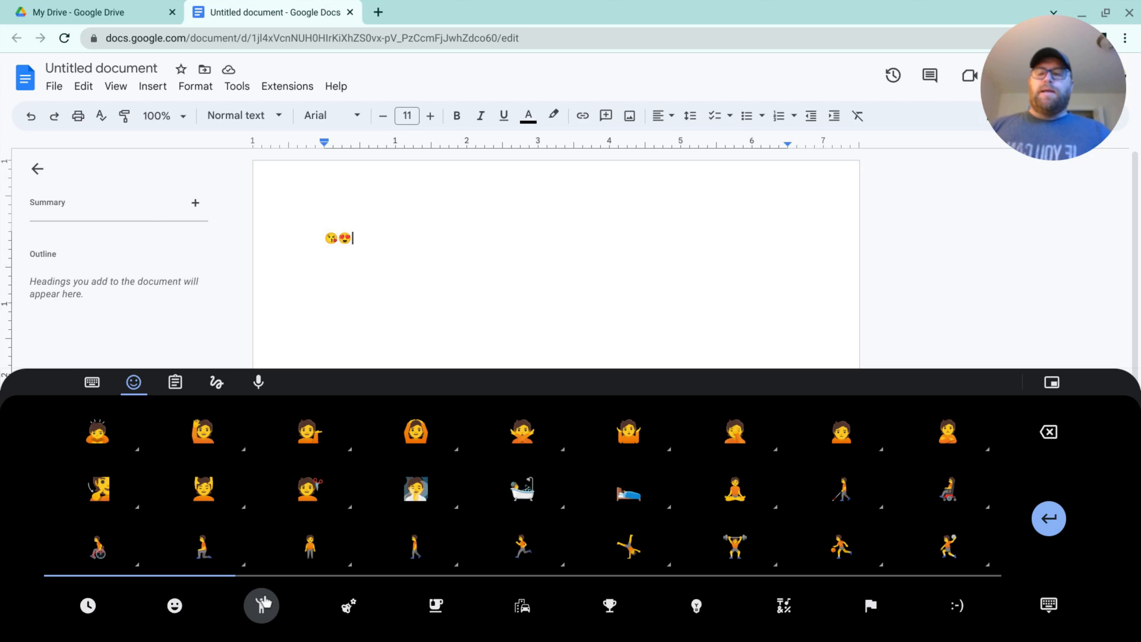
{"action": "left_click", "coordinate": [203, 434]}
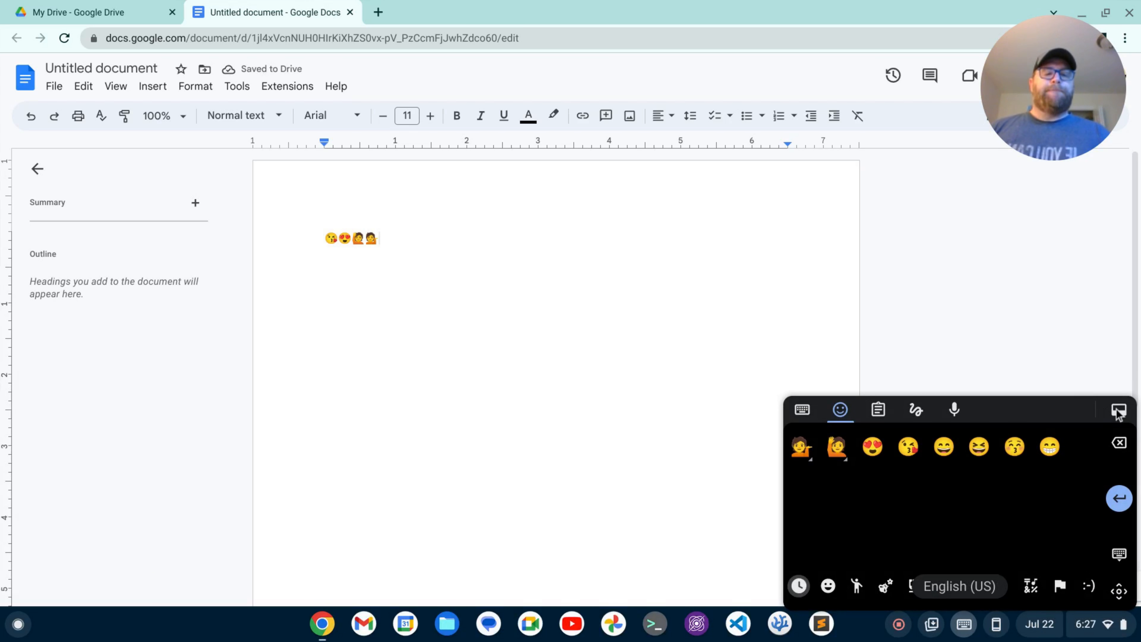
Dismiss the floating on-screen keyboard, leaving the four-emoji document visible.
{"action": "left_click", "coordinate": [1120, 409]}
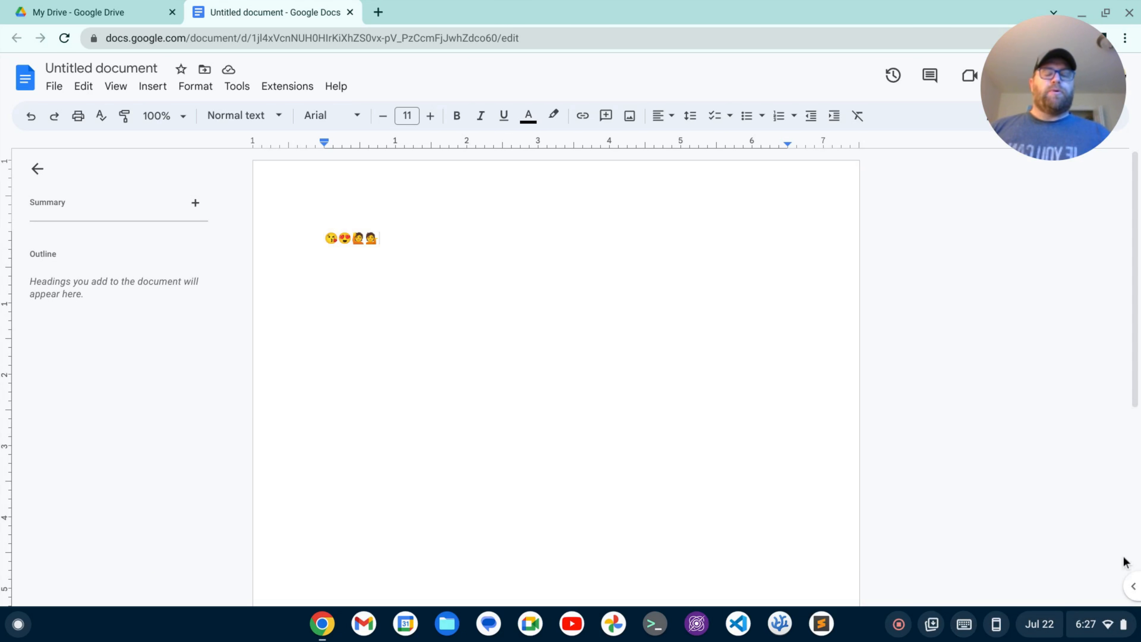